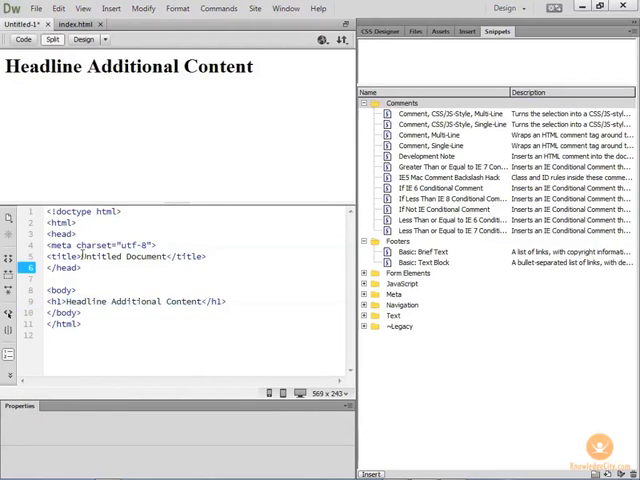
- Replace the title text 'Untitled Document' with 'About Us' in Code view
double_click(116, 256)
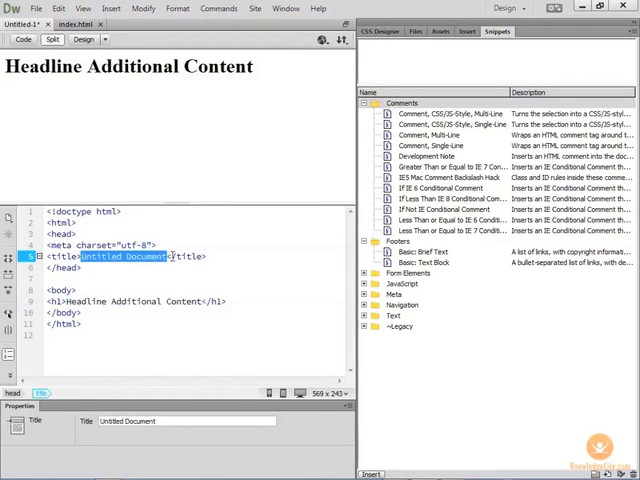
text(About Us)
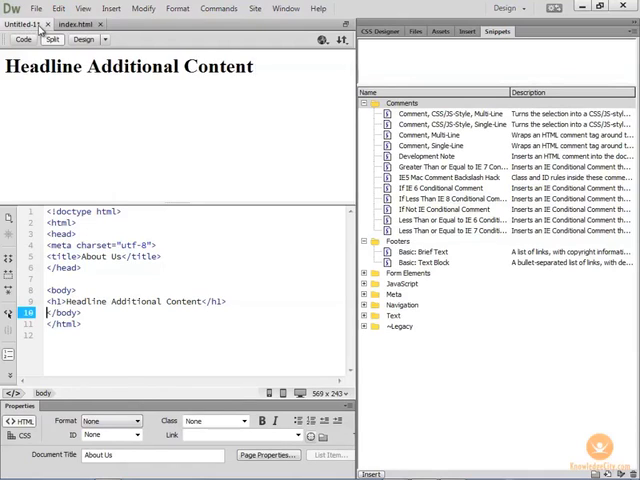
- Bring up Save As from the File menu for the About Us page
click(252, 66)
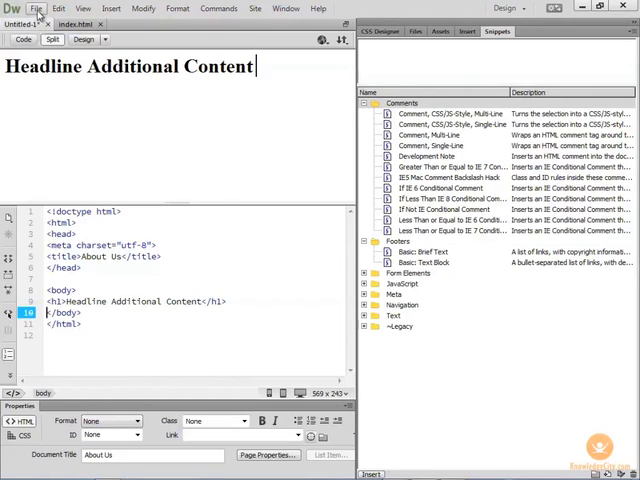
click(36, 8)
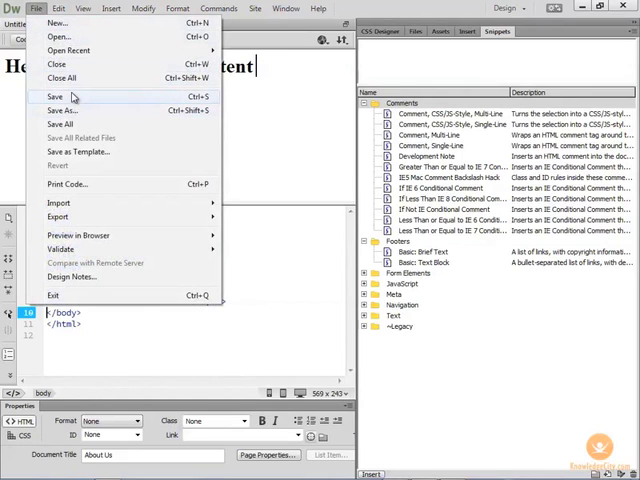
mouse_move(76, 110)
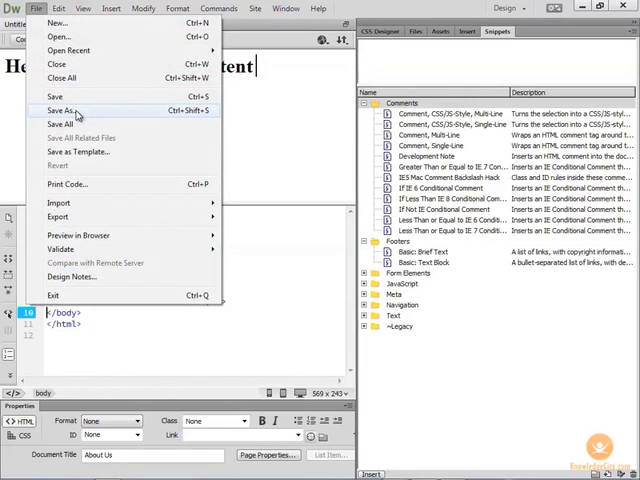
mouse_move(56, 96)
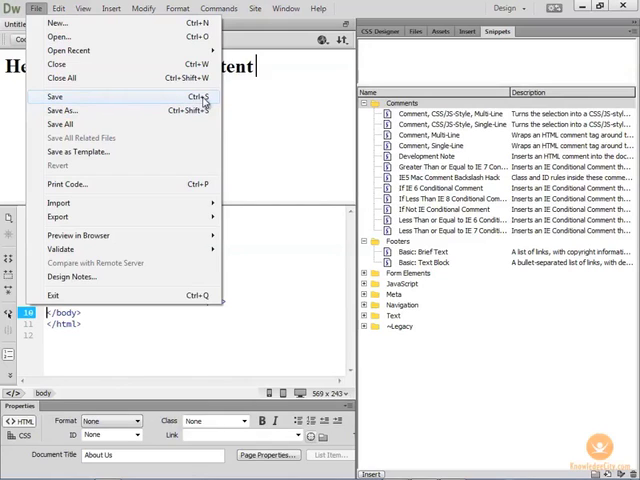
mouse_move(64, 110)
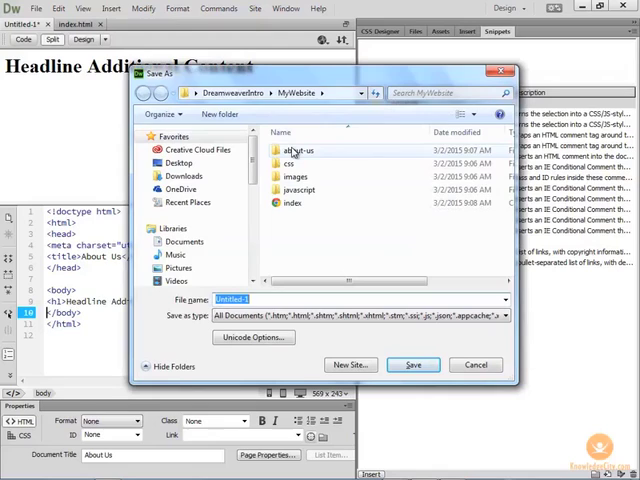
- Save the page as index.html inside the 'about us' folder of MyWebsite
double_click(300, 150)
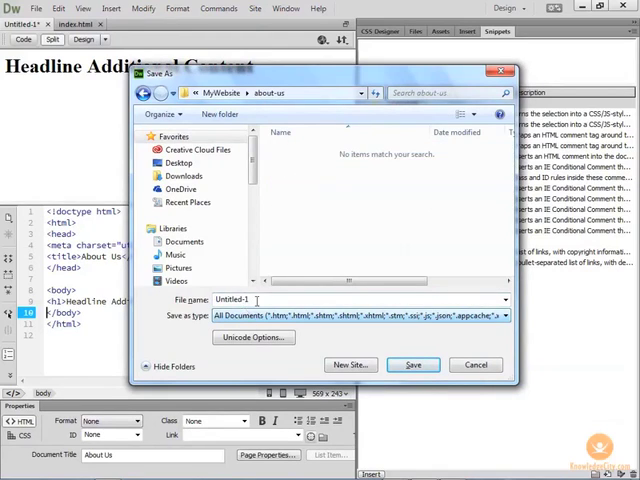
text(index.html)
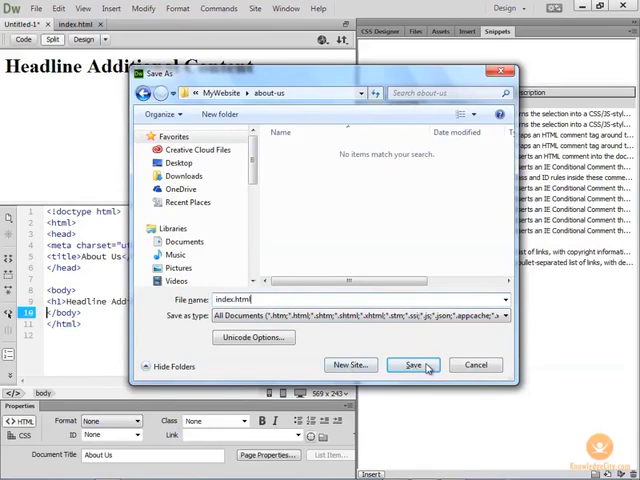
click(412, 364)
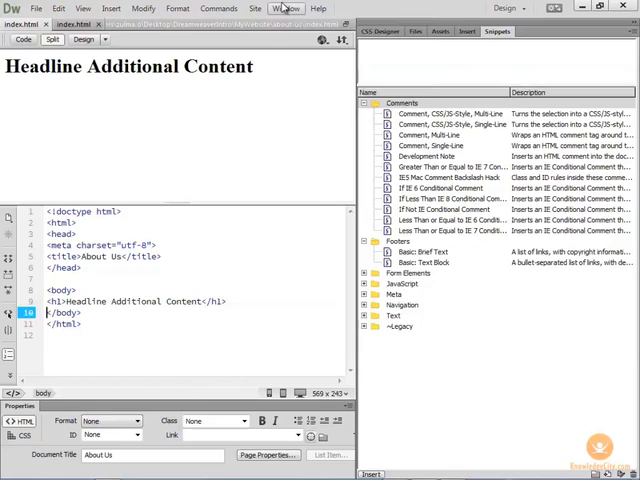
- Open the Extract panel from the Window menu
click(288, 8)
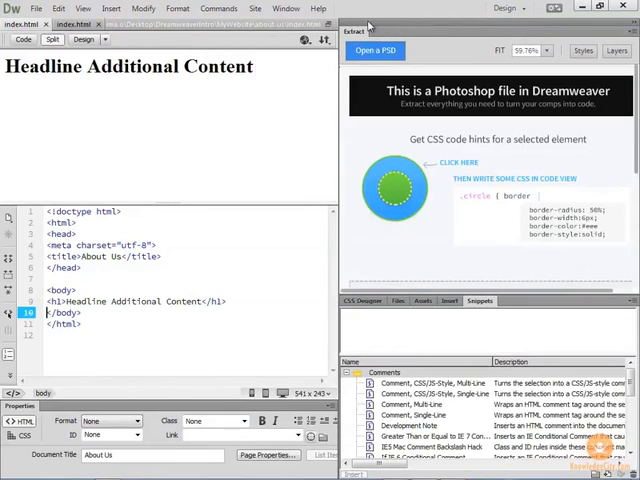
click(284, 8)
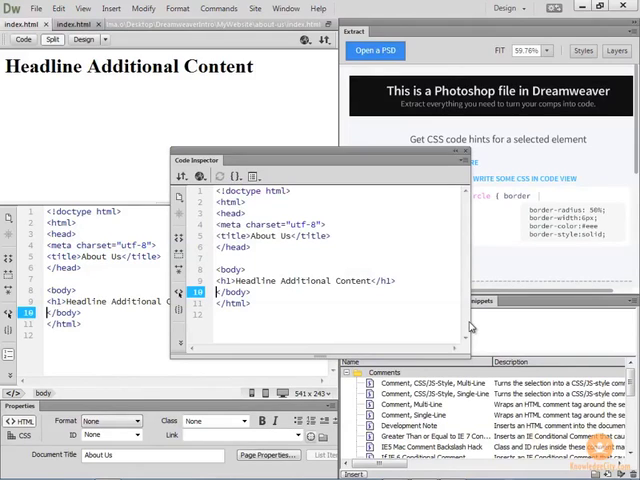
mouse_move(380, 152)
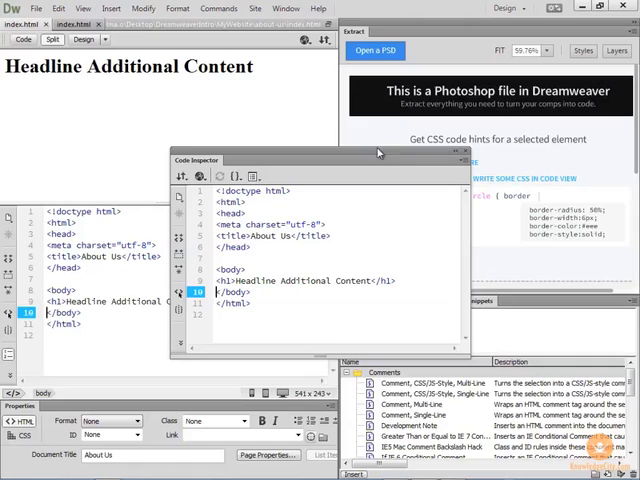
- Open the Code Inspector floating window from the Window menu
click(286, 8)
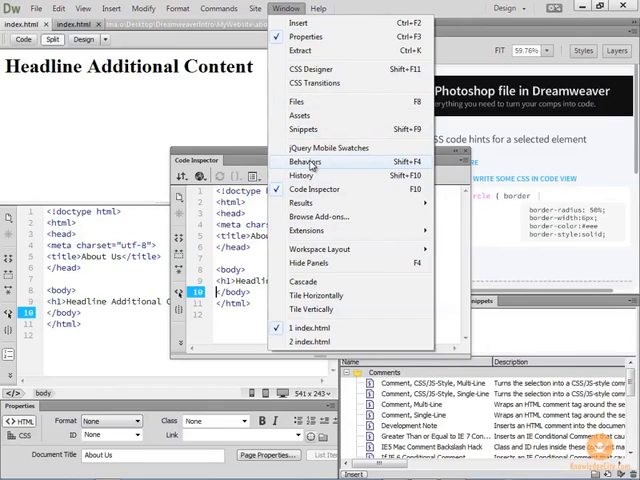
mouse_move(416, 164)
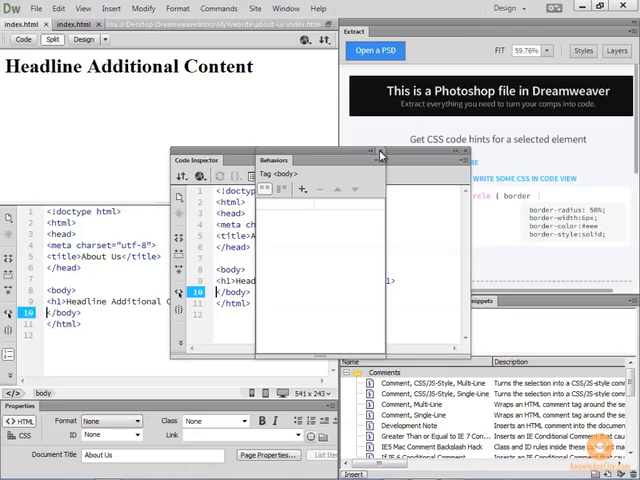
- Bring the Code Inspector back in front after adding the Behaviors panel
click(380, 152)
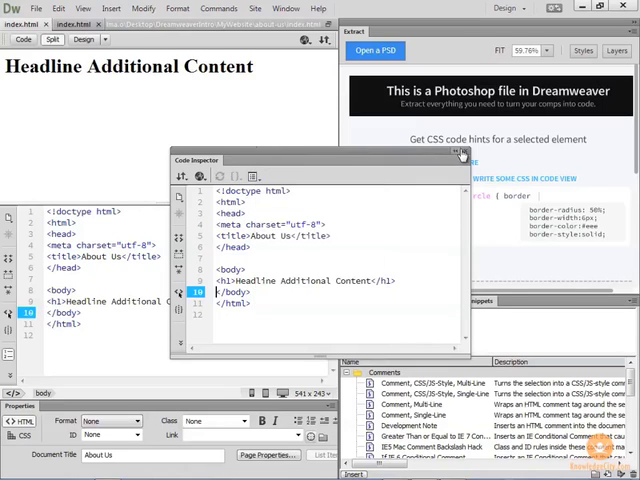